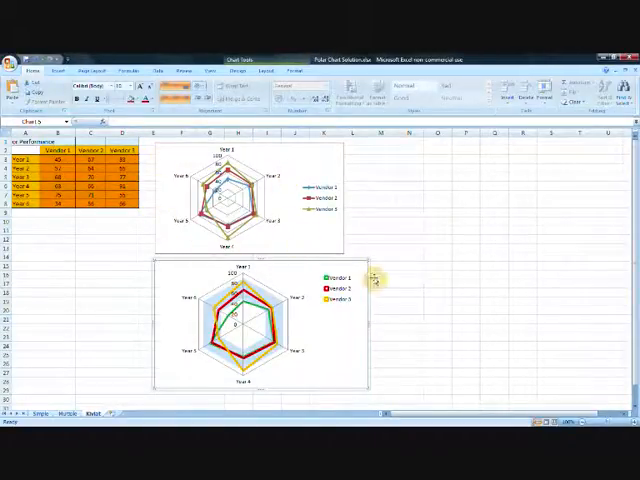
pyautogui.moveTo(262, 324)
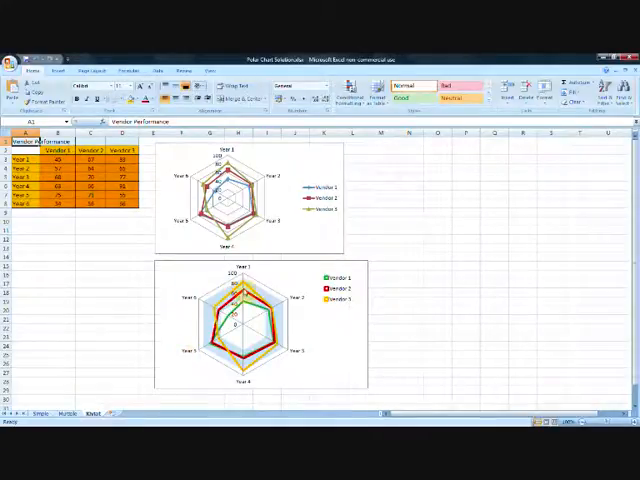
pyautogui.moveTo(162, 322)
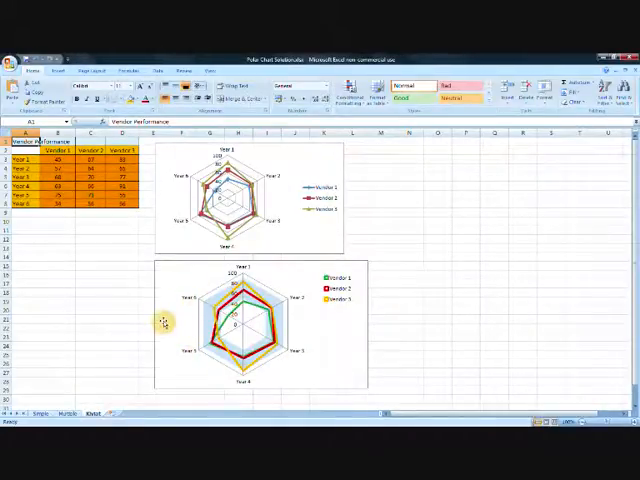
pyautogui.moveTo(292, 316)
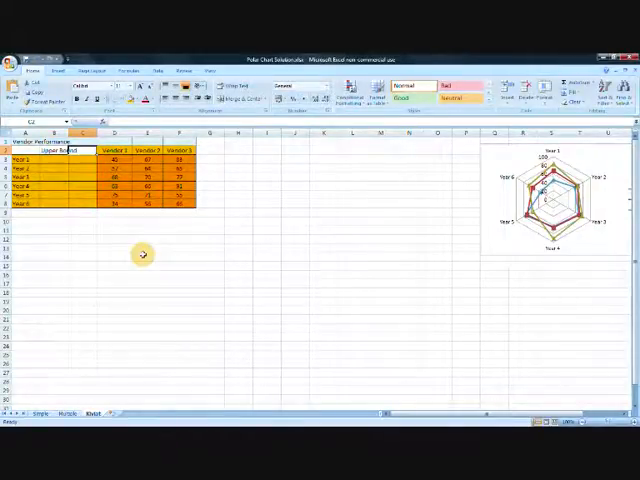
# Enter the 'Lower Bound' header for the new column before Vendor 1
pyautogui.write('Lower')
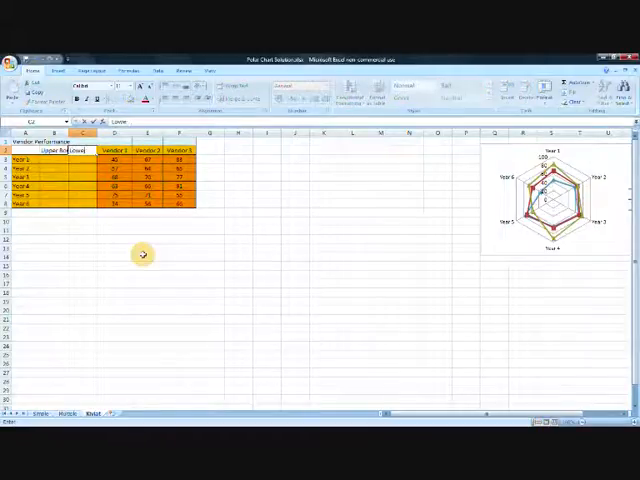
pyautogui.write('Lower Bound')
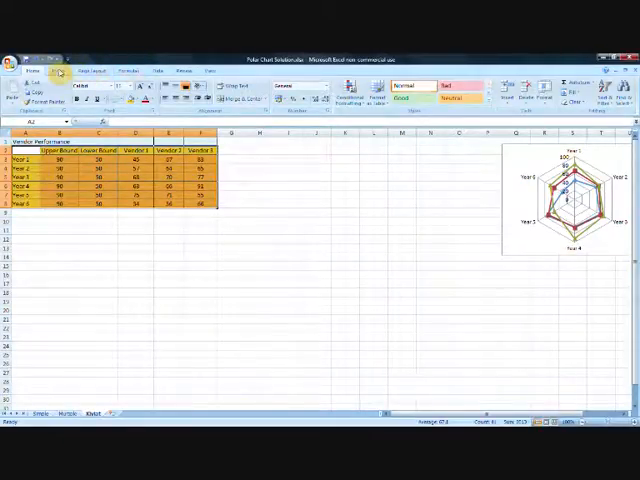
# Insert a Filled Radar chart of the selected vendor table via Insert > Other Charts
pyautogui.click(52, 72)
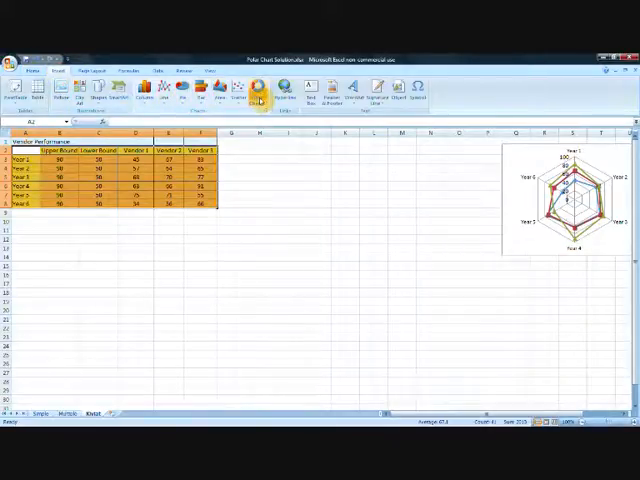
pyautogui.click(260, 88)
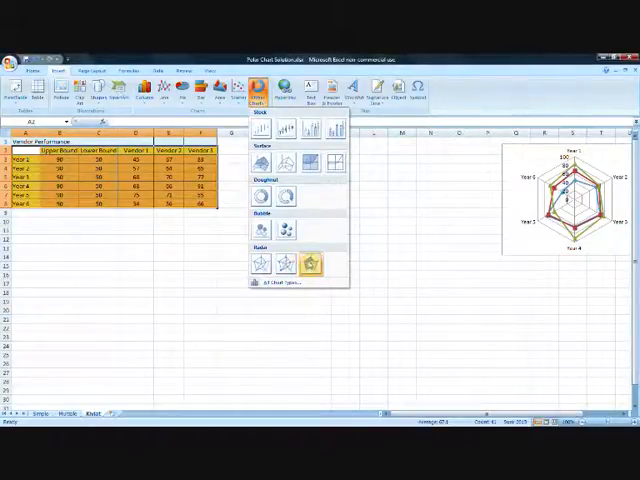
pyautogui.click(312, 264)
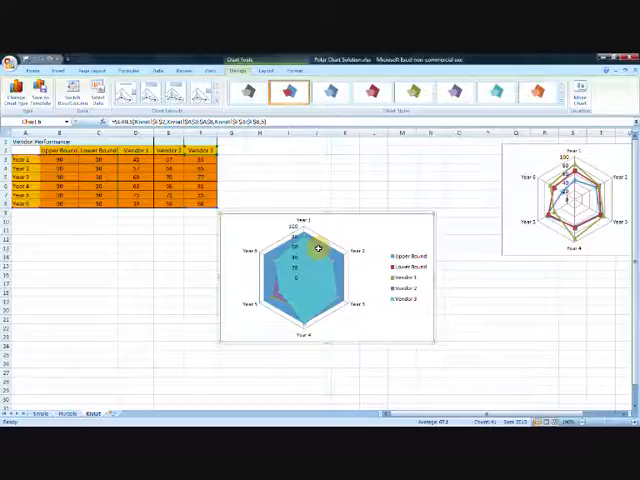
# Review the series' fill settings in Format Data Series and move to its border colour
pyautogui.rightClick(316, 250)
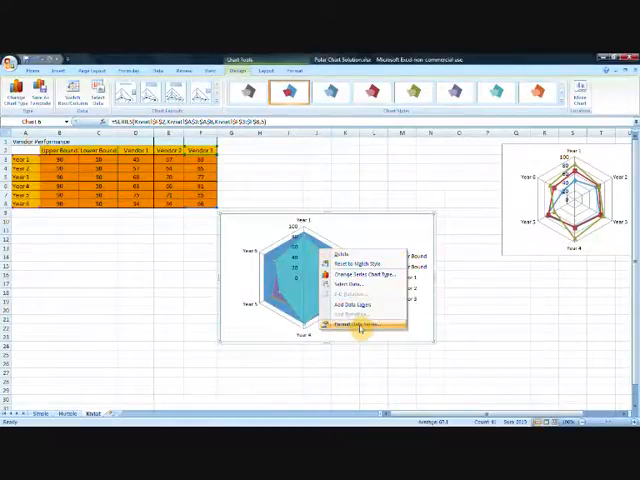
pyautogui.click(362, 324)
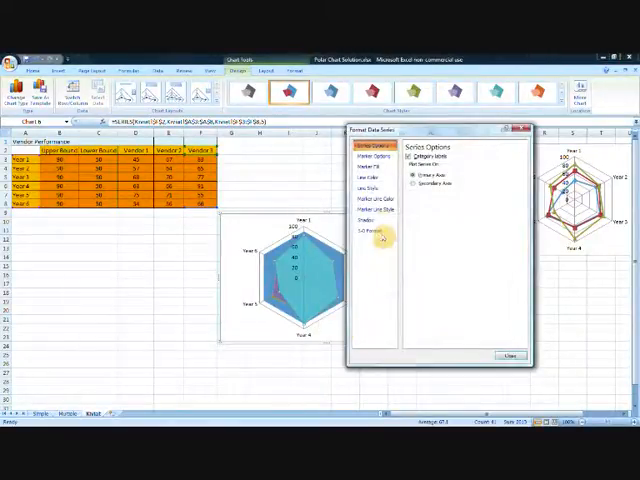
pyautogui.click(378, 164)
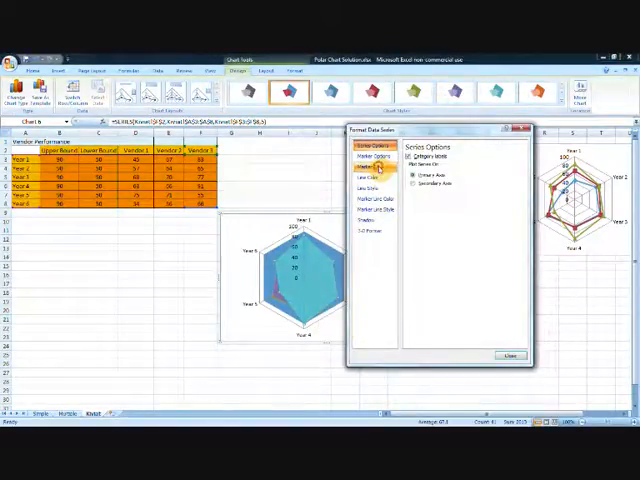
pyautogui.click(368, 172)
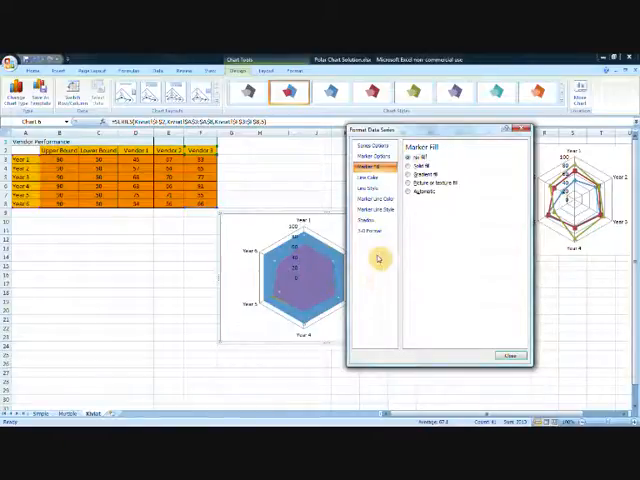
pyautogui.moveTo(292, 300)
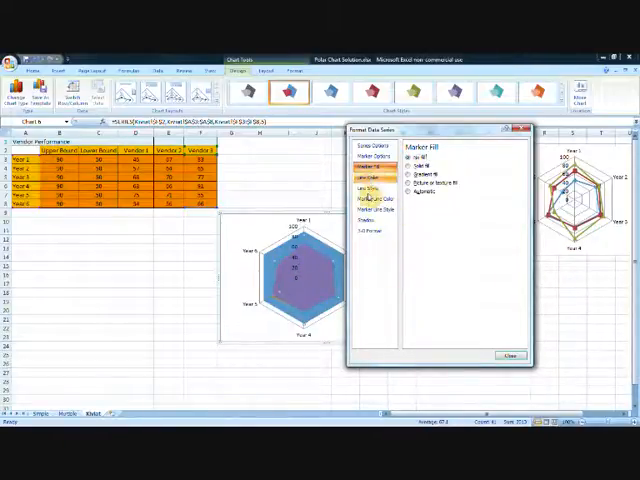
pyautogui.click(368, 192)
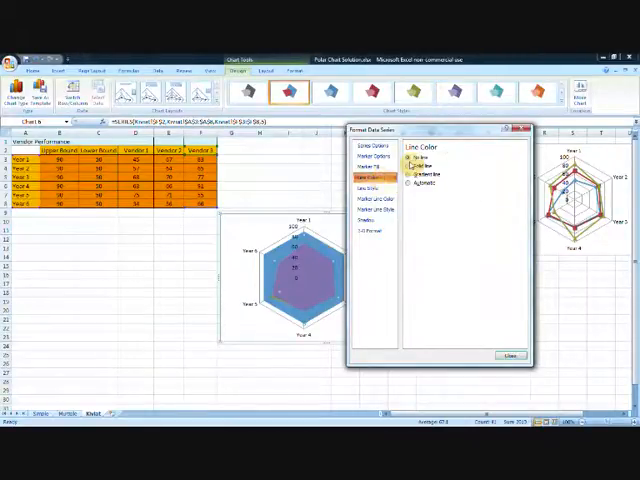
# Give the series border a solid line in a chosen palette colour and close the dialog
pyautogui.click(408, 178)
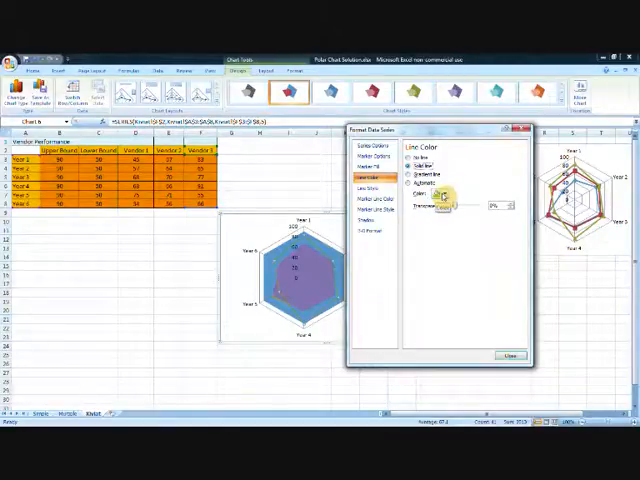
pyautogui.click(444, 194)
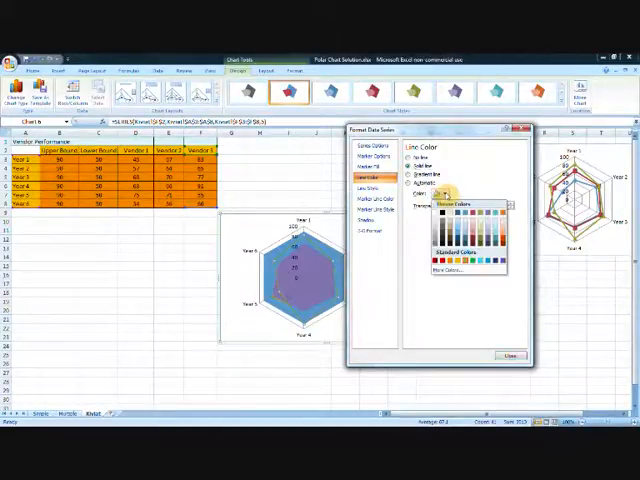
pyautogui.click(376, 186)
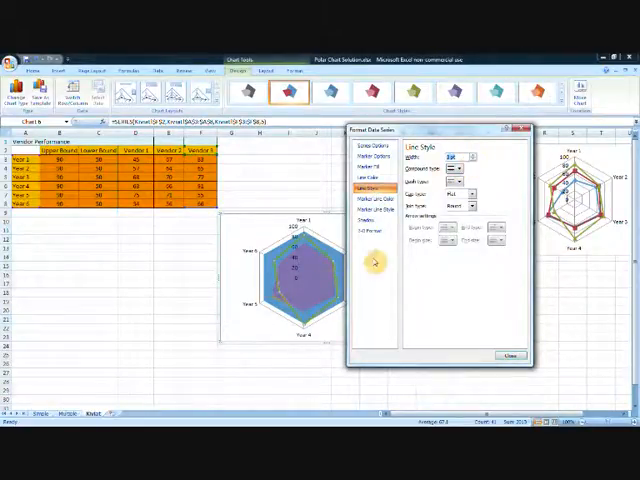
pyautogui.click(508, 356)
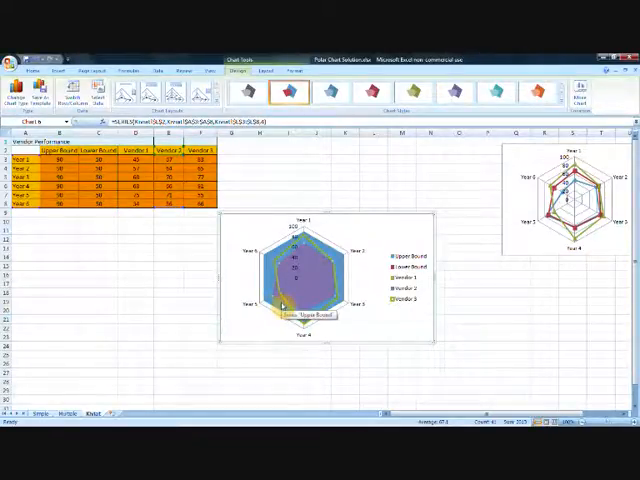
pyautogui.moveTo(280, 292)
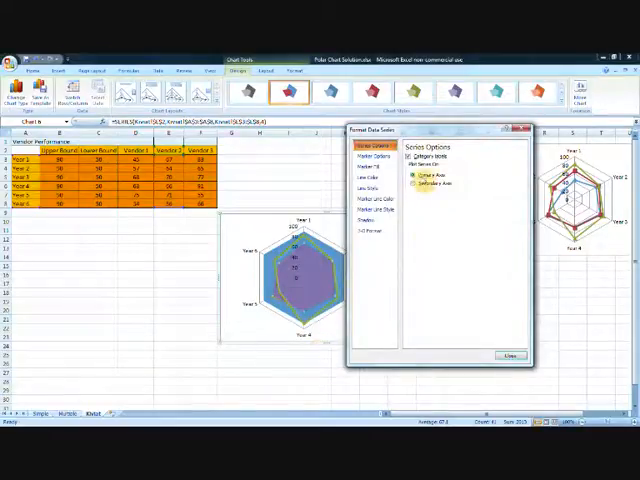
# Give the Lower Bound area a solid fill colour from the palette and adjust its transparency
pyautogui.click(368, 164)
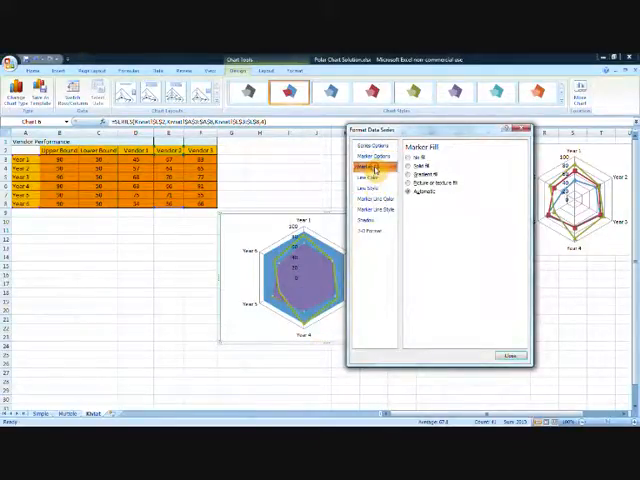
pyautogui.click(404, 164)
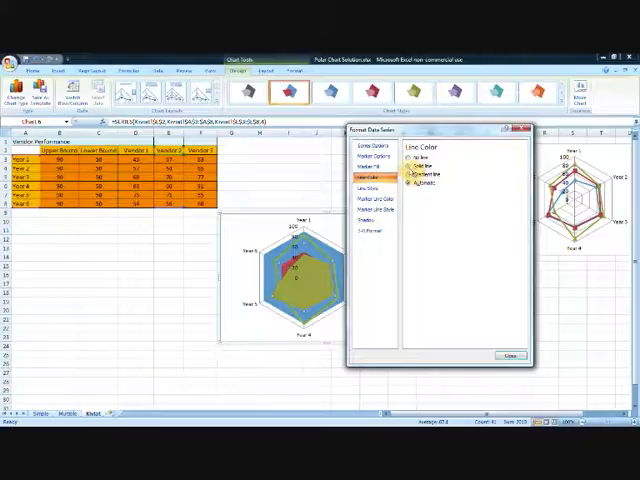
pyautogui.click(420, 192)
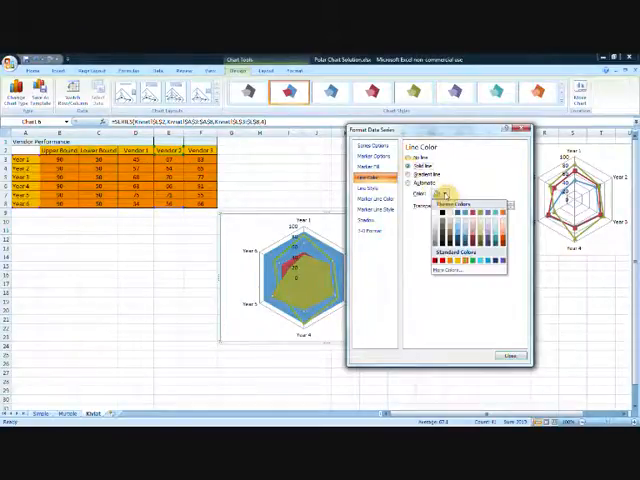
pyautogui.click(450, 220)
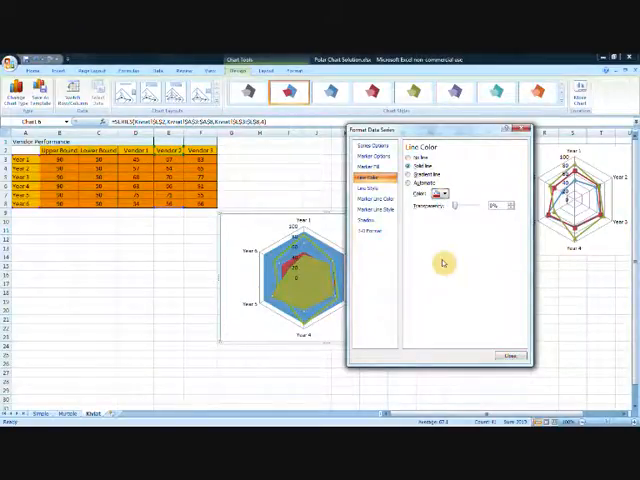
pyautogui.click(366, 188)
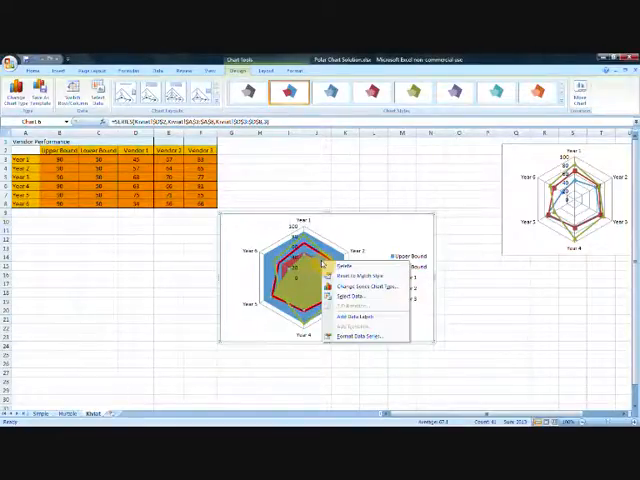
# Adjust the series' marker, line colour and outline style, then close the formatting settings
pyautogui.click(350, 336)
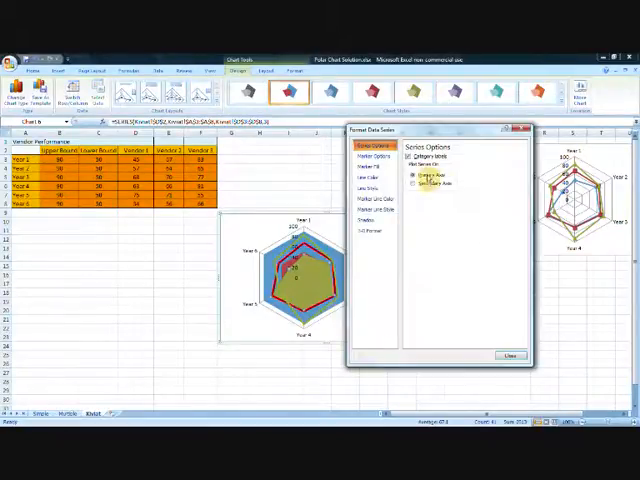
pyautogui.click(372, 164)
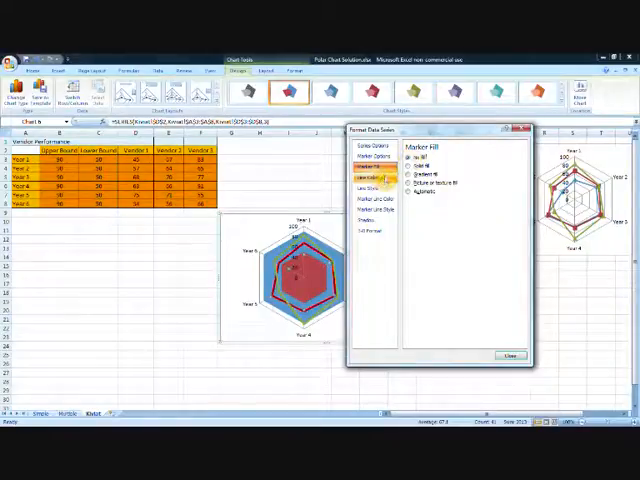
pyautogui.click(368, 176)
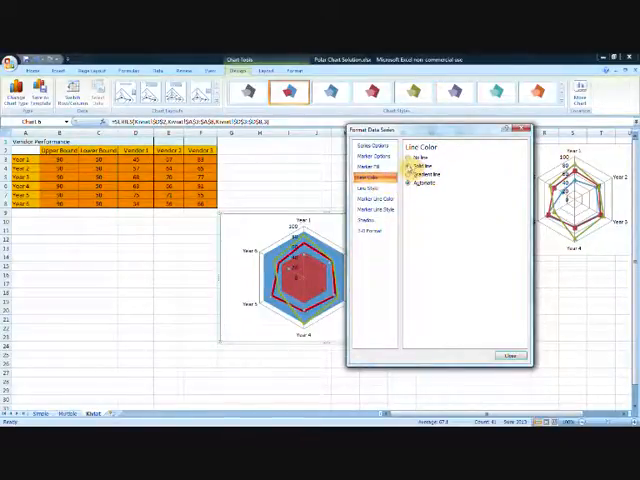
pyautogui.click(424, 192)
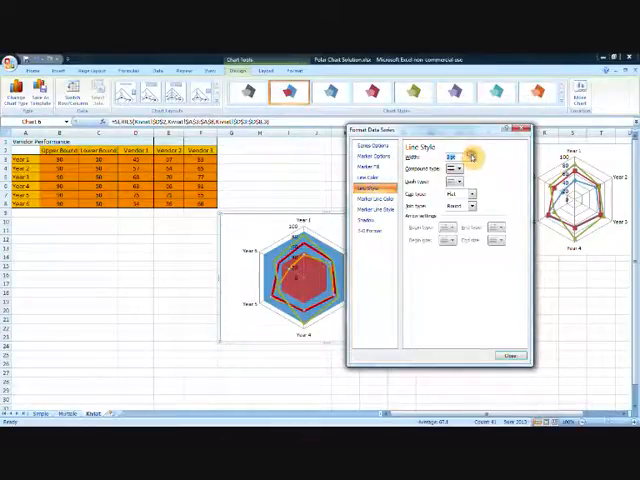
pyautogui.moveTo(456, 338)
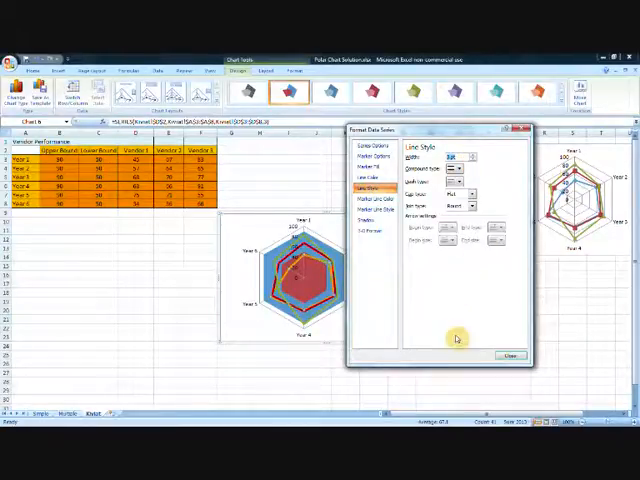
pyautogui.click(510, 356)
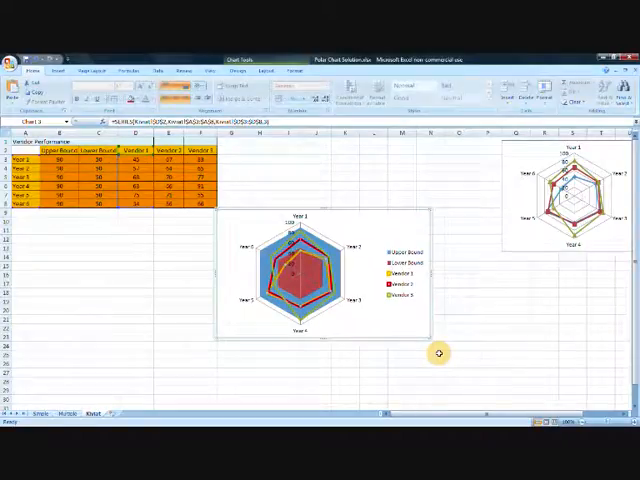
pyautogui.moveTo(408, 354)
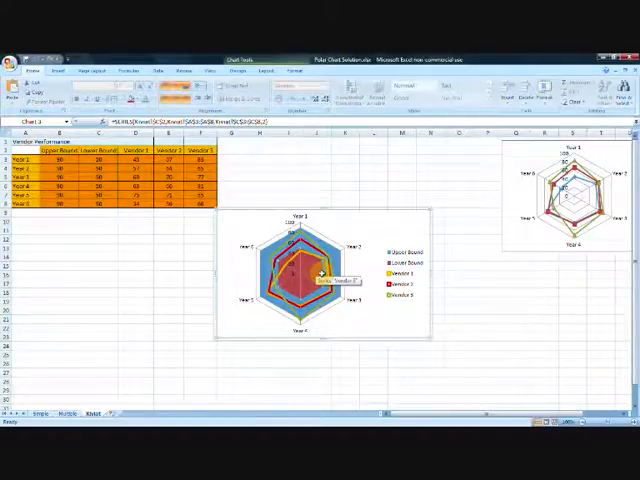
# Fill the Lower Bound centre area solid white via Format Data Series
pyautogui.rightClick(316, 270)
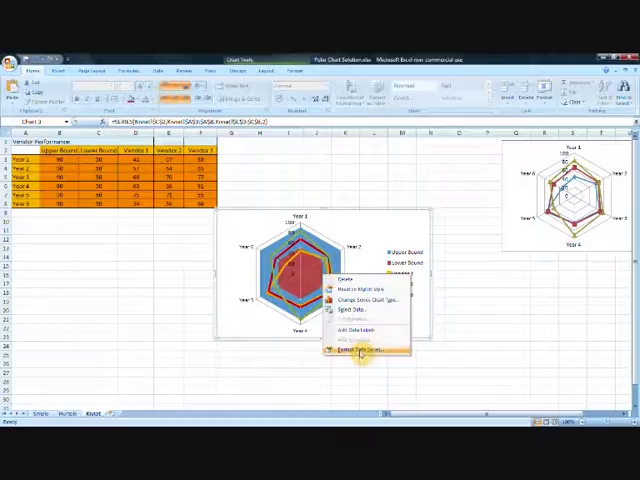
pyautogui.click(348, 348)
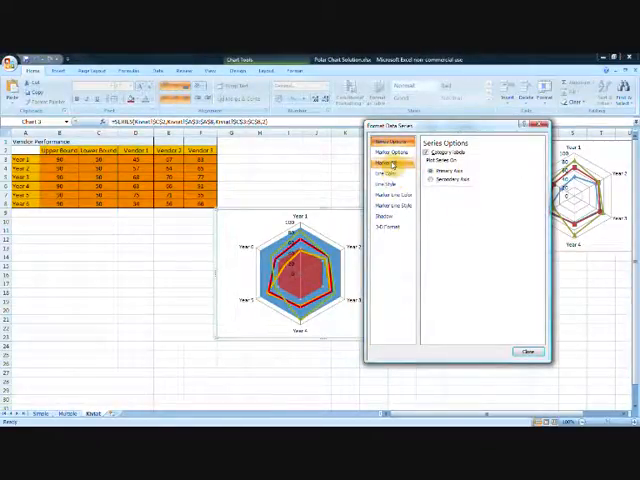
pyautogui.click(396, 160)
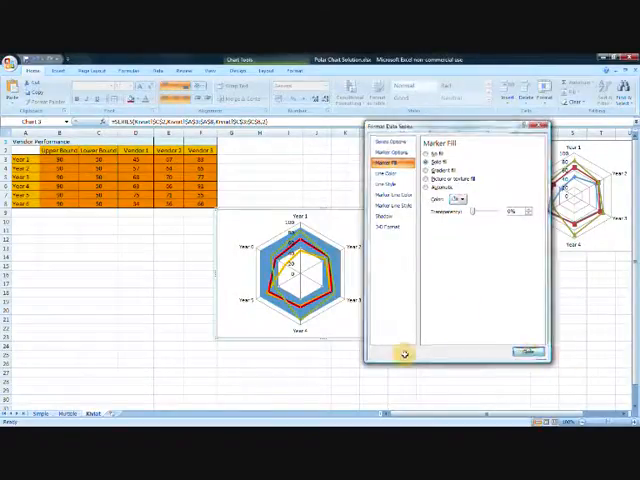
pyautogui.click(528, 352)
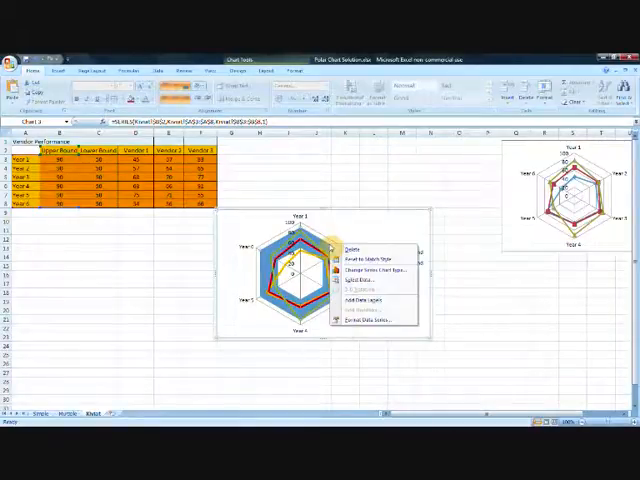
# Give the Upper Bound band a lighter solid fill colour from the palette
pyautogui.click(360, 324)
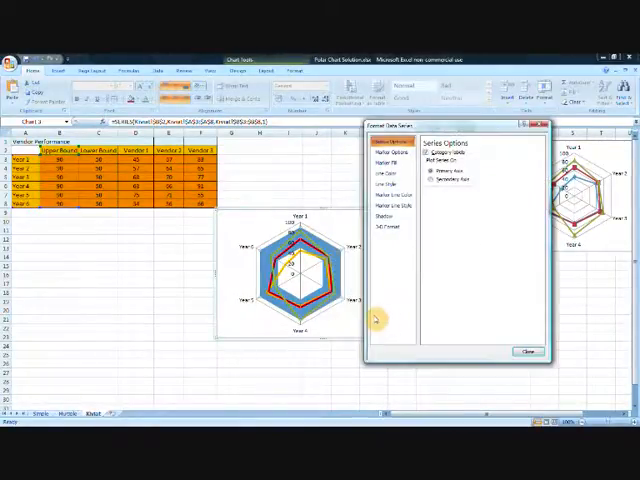
pyautogui.click(388, 160)
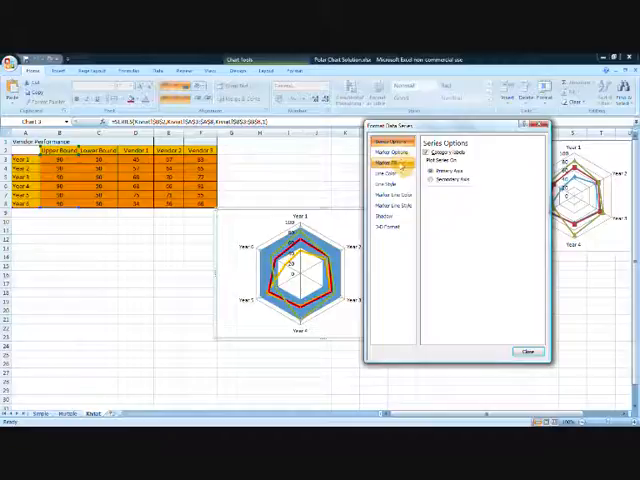
pyautogui.click(384, 158)
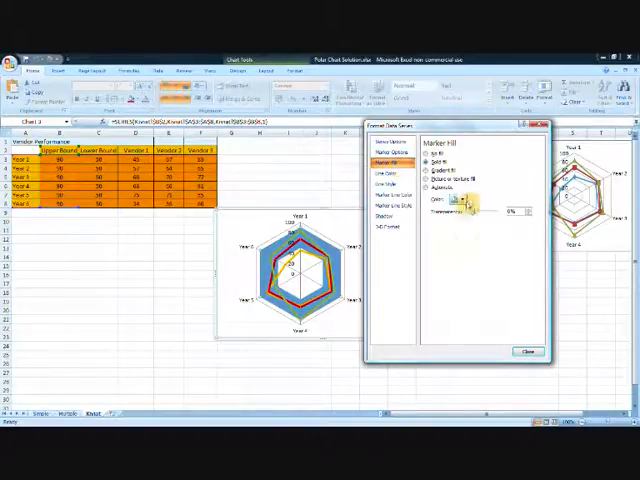
pyautogui.click(468, 204)
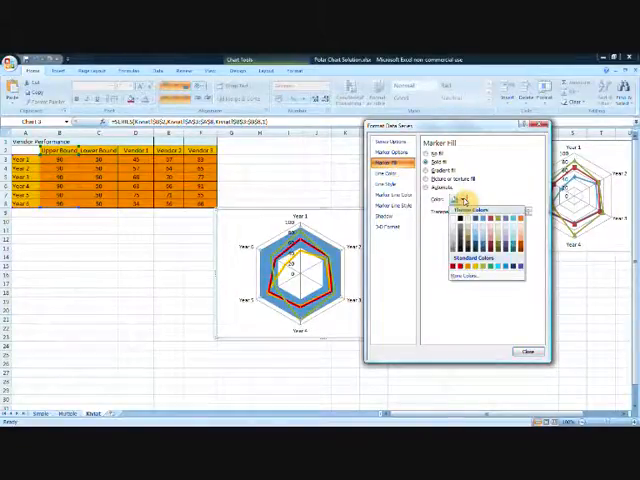
pyautogui.click(464, 210)
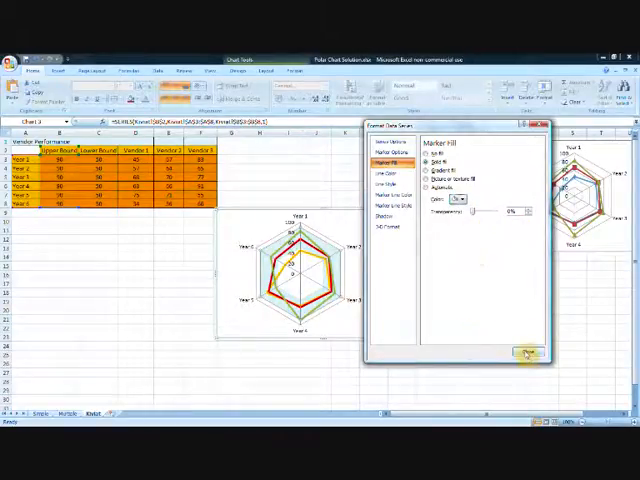
pyautogui.click(528, 356)
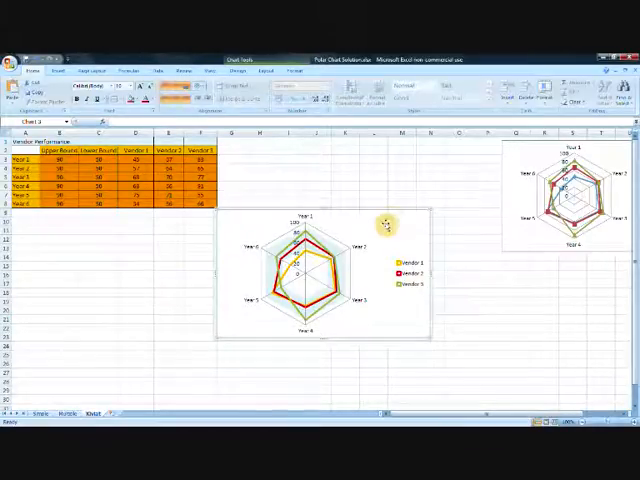
# Bring up the chart item's context options with the legend showing only the vendors
pyautogui.rightClick(378, 218)
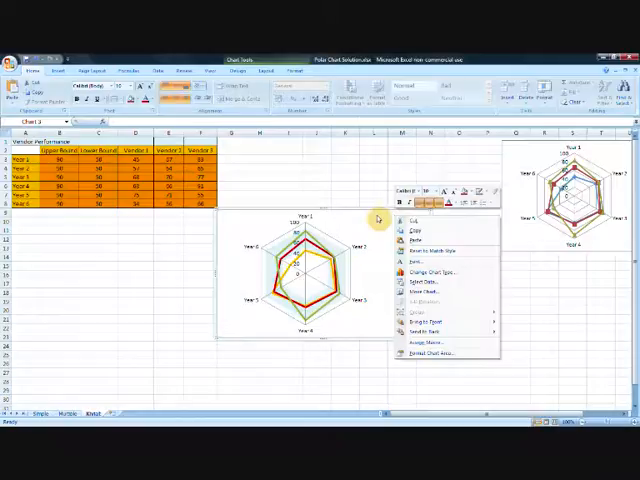